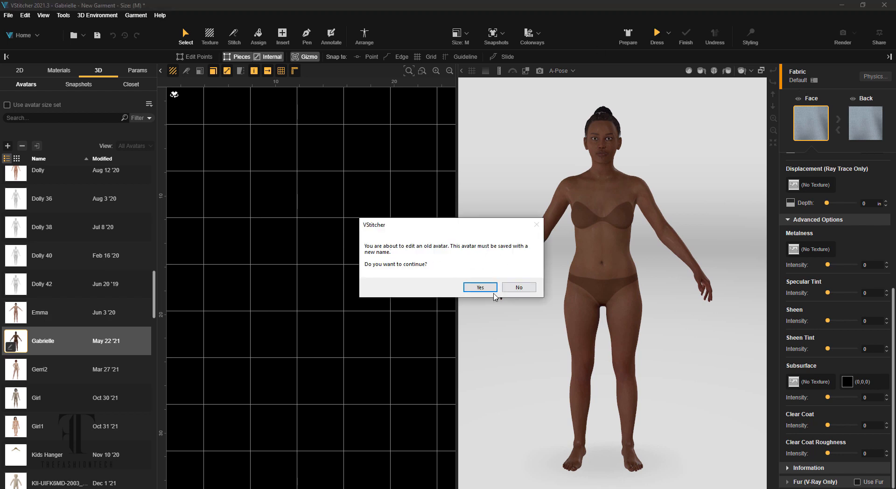
Accept editing the old avatar as a copy and open Gabrielle1's avatar settings.
click(479, 287)
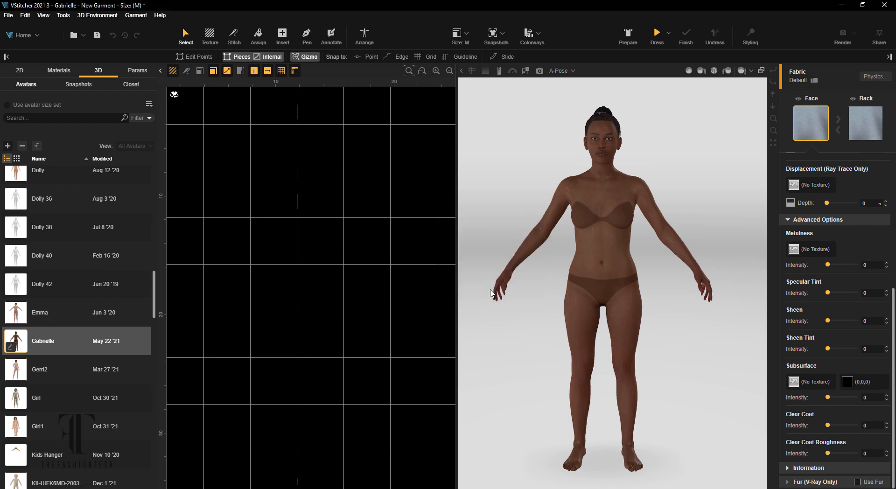
click(44, 369)
text(Gabrielle-HH)
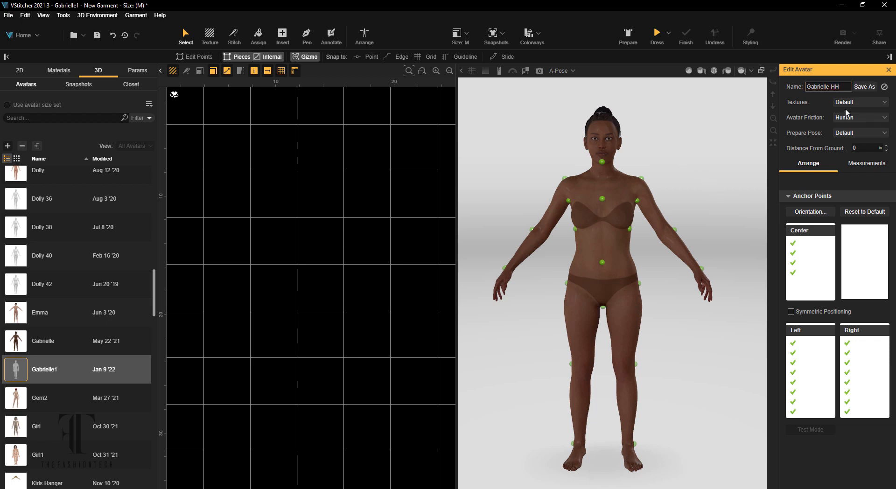
Set Height 68.9375, High Heels 1, Shoulders 15, Bust 36, Under Bust 28, Waist 26.5625.
click(866, 163)
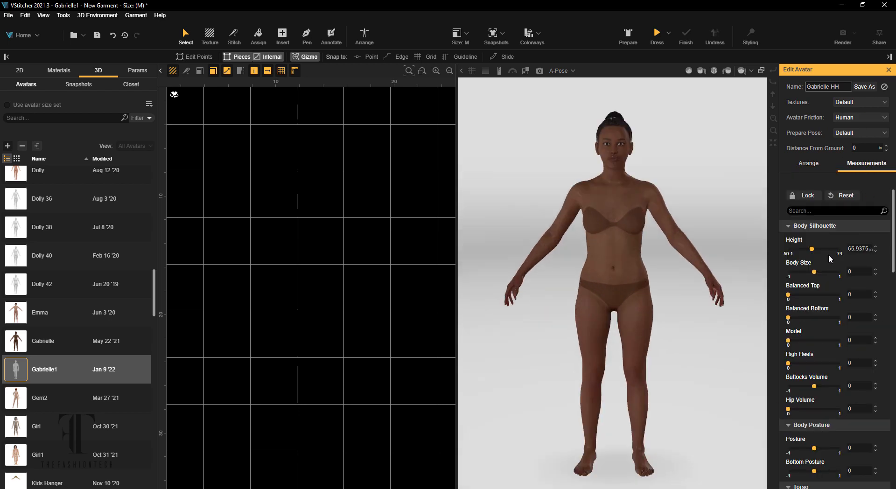
click(875, 246)
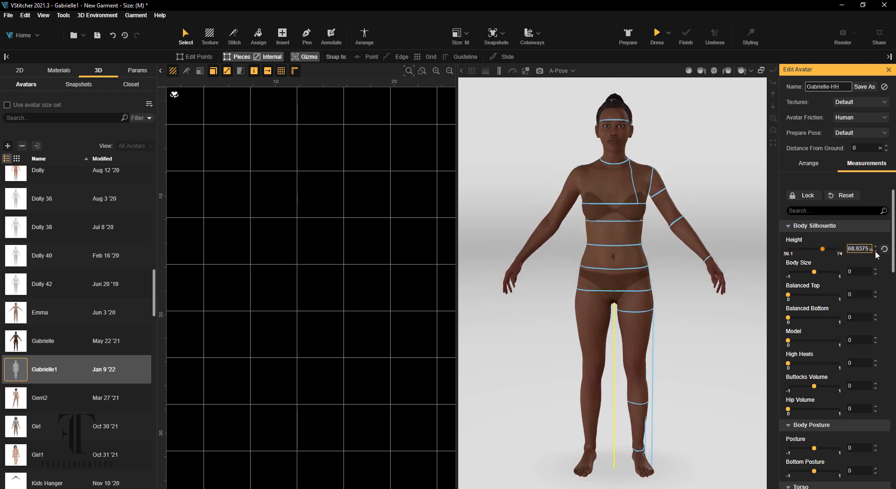
scroll(down, 3)
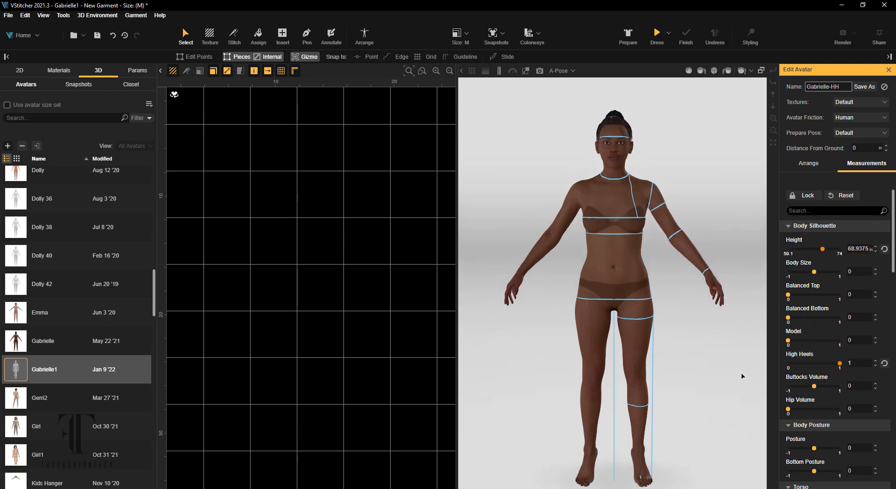
scroll(down, 3)
text(15.25)
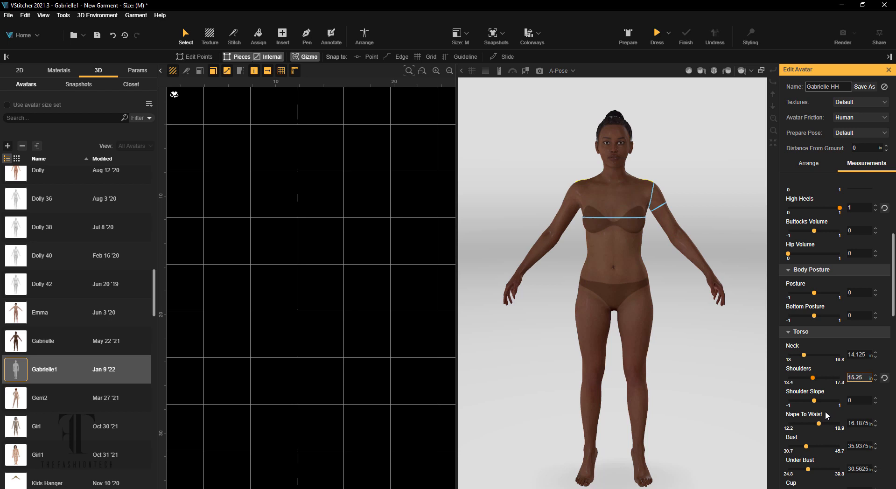
scroll(down, 3)
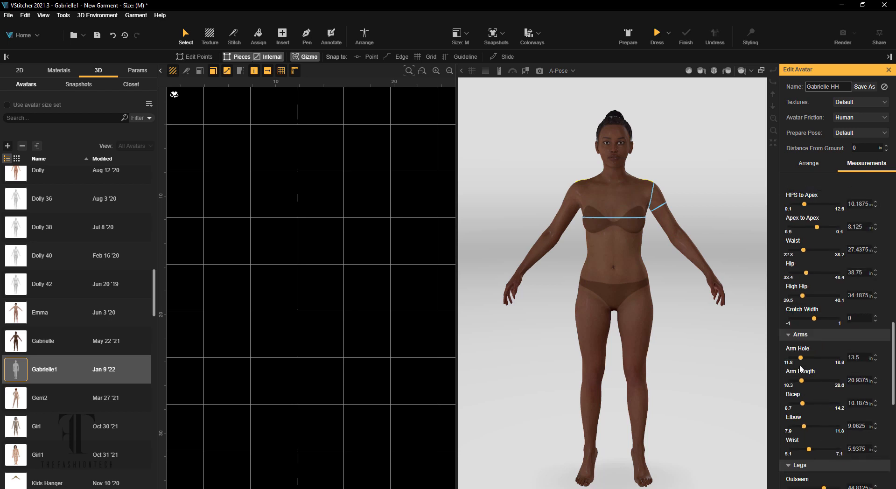
mouse_move(823, 427)
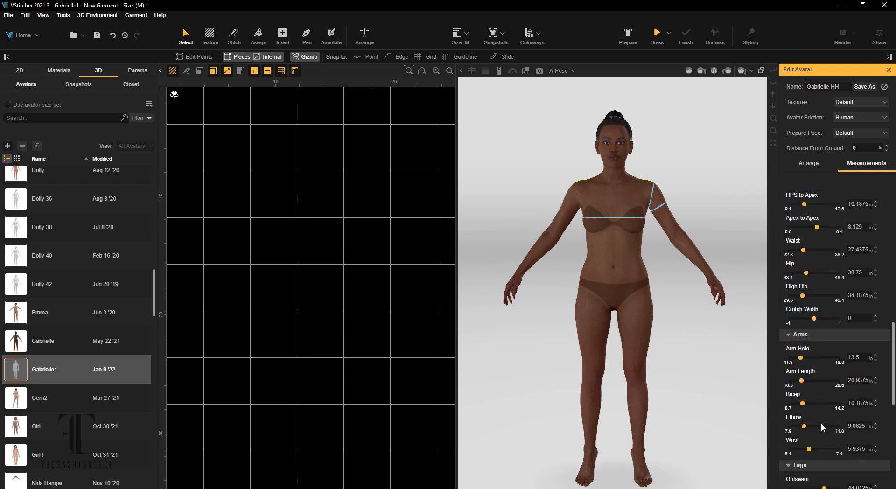
scroll(down, 3)
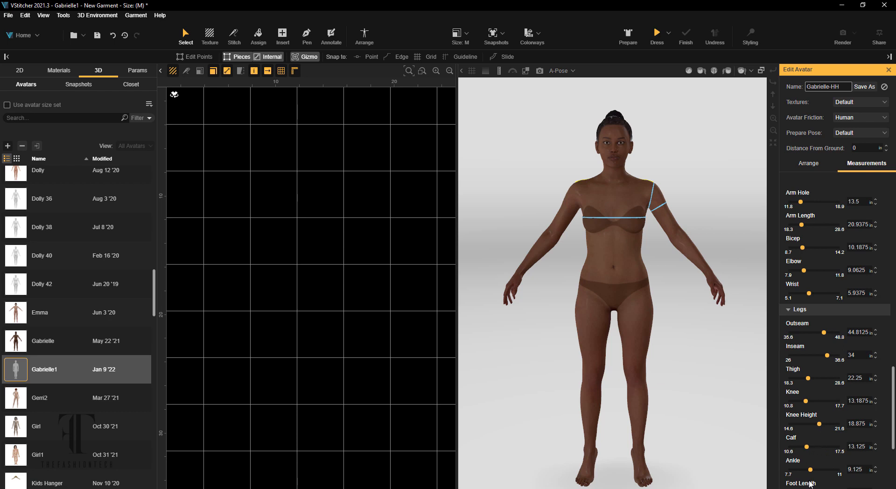
mouse_move(819, 408)
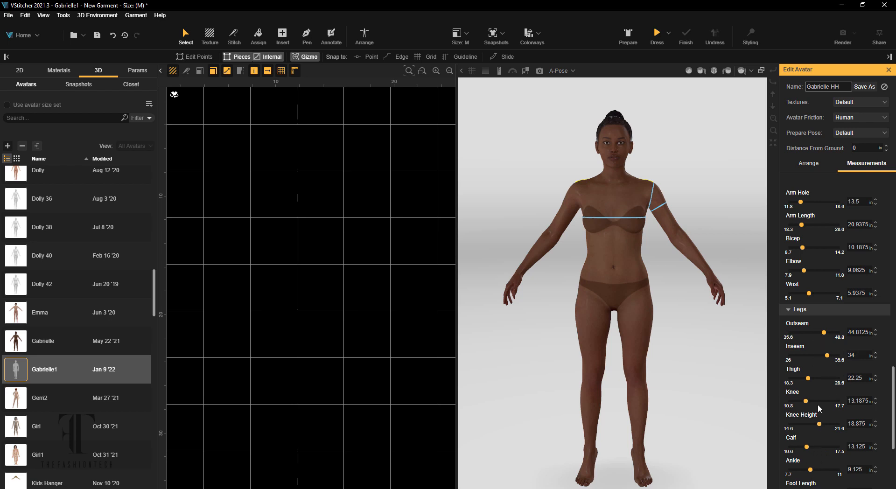
scroll(down, 3)
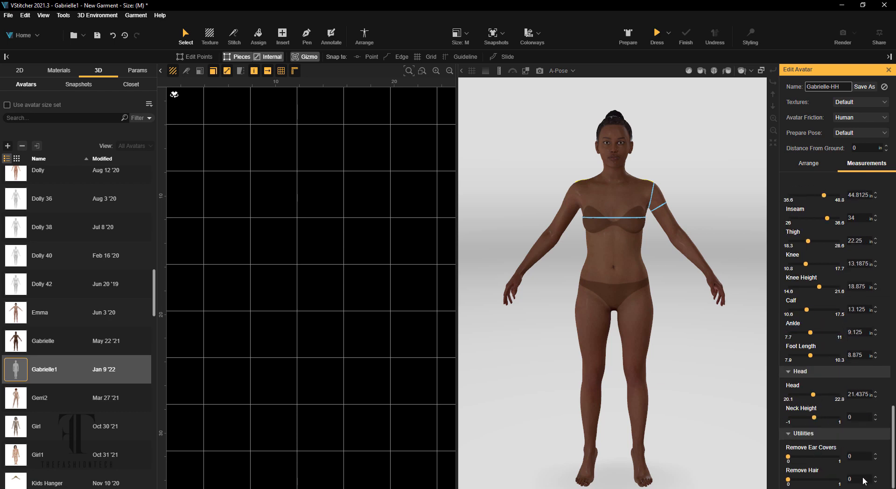
mouse_move(730, 253)
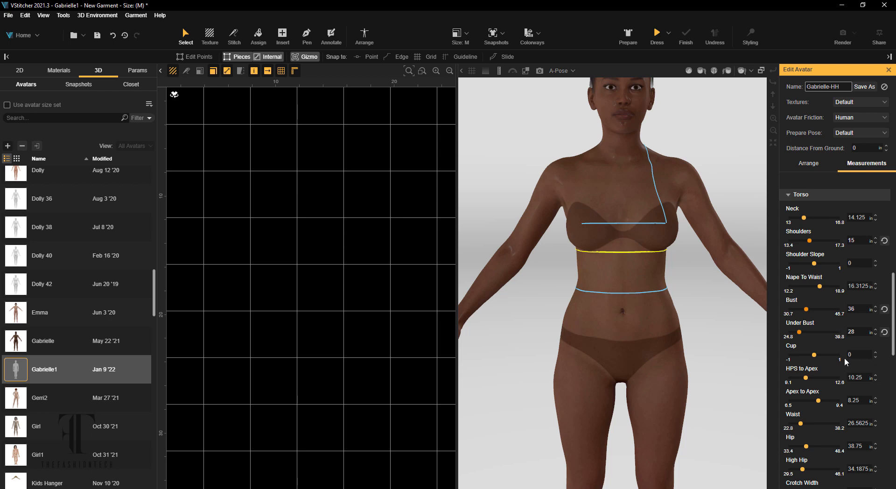
Save the edited avatar under the name Gabrielle-HH.
click(857, 400)
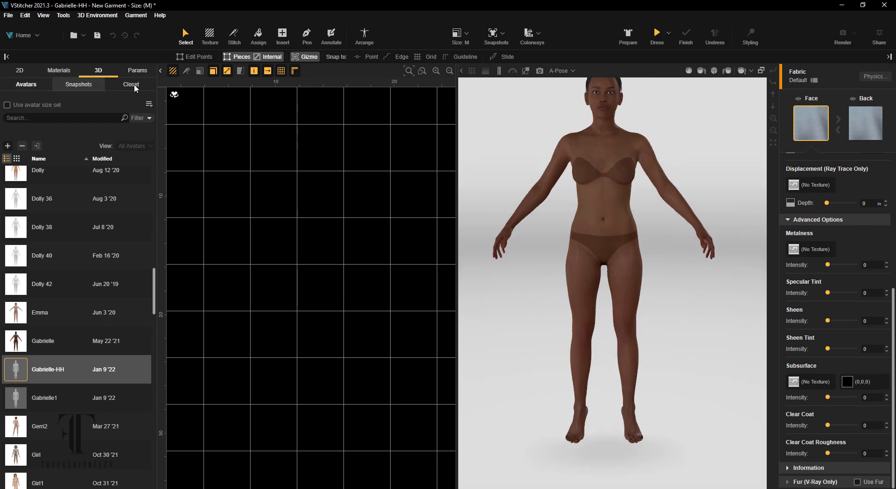
Put the High Heels Sandals from the Closet on Gabrielle-HH and start shoe fitting.
click(131, 84)
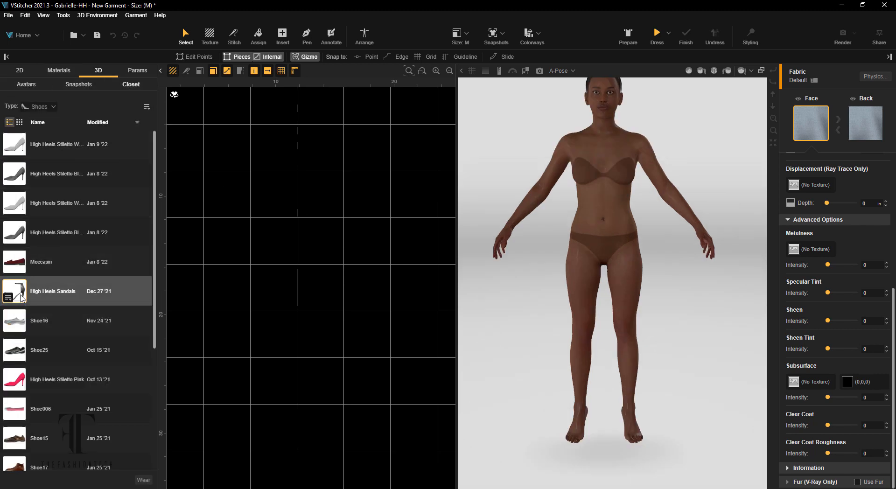
double_click(53, 290)
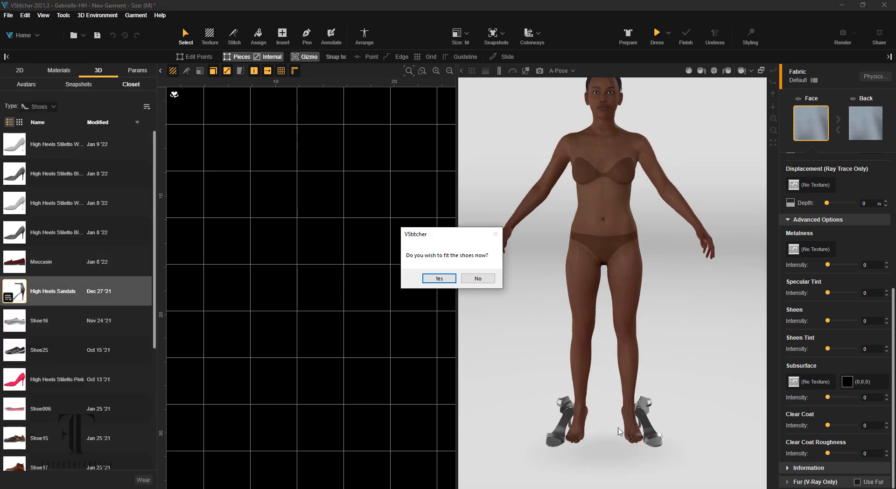
click(438, 278)
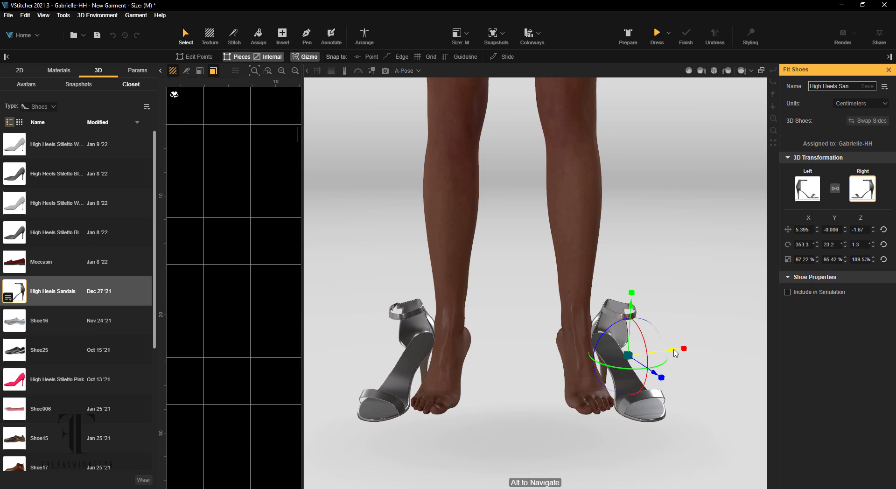
Move, rotate and tilt the sandals until they line up with both feet.
drag(684, 348, 649, 353)
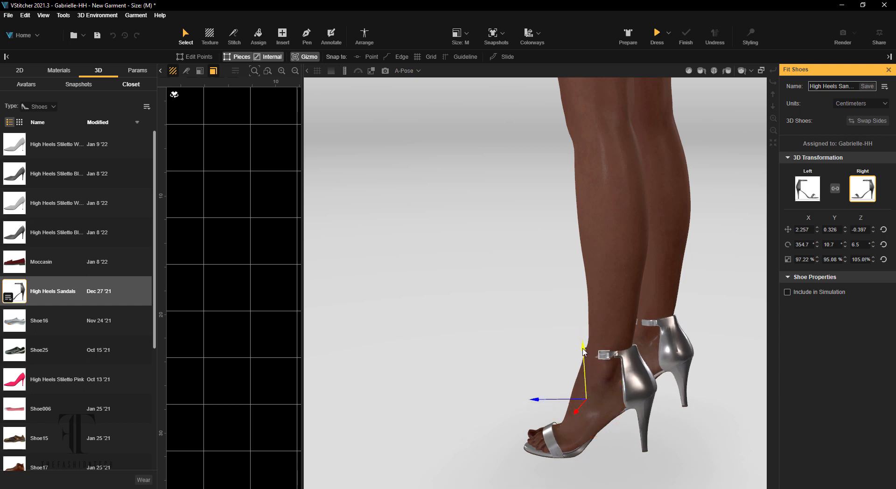
drag(583, 351, 533, 405)
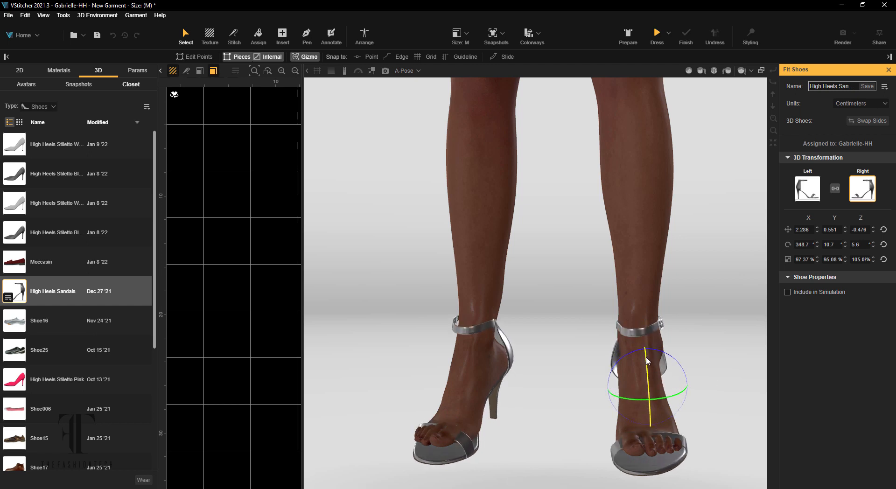
drag(648, 360, 655, 354)
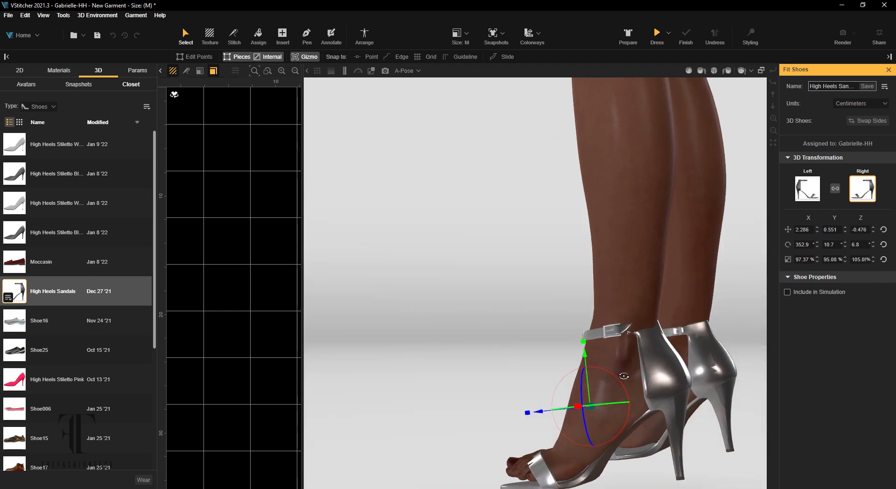
drag(578, 406, 536, 414)
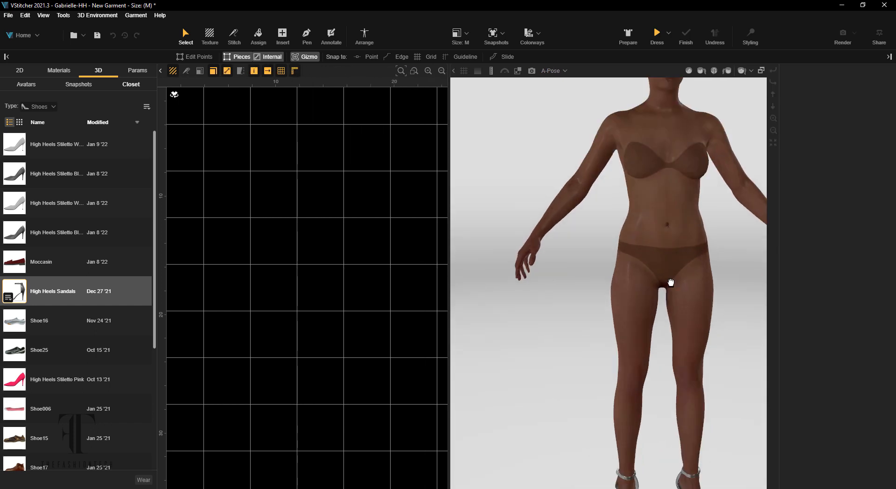
Load the saved colorways dress project and view its fabrics in Materials.
click(137, 70)
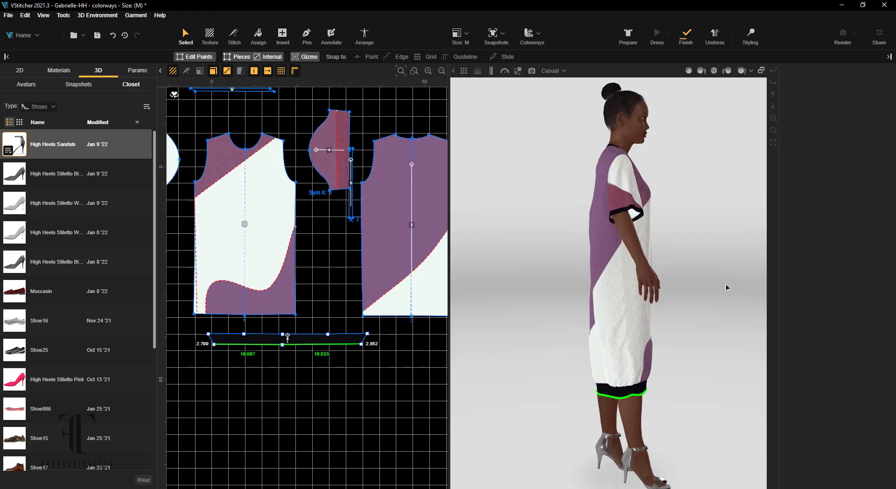
click(59, 70)
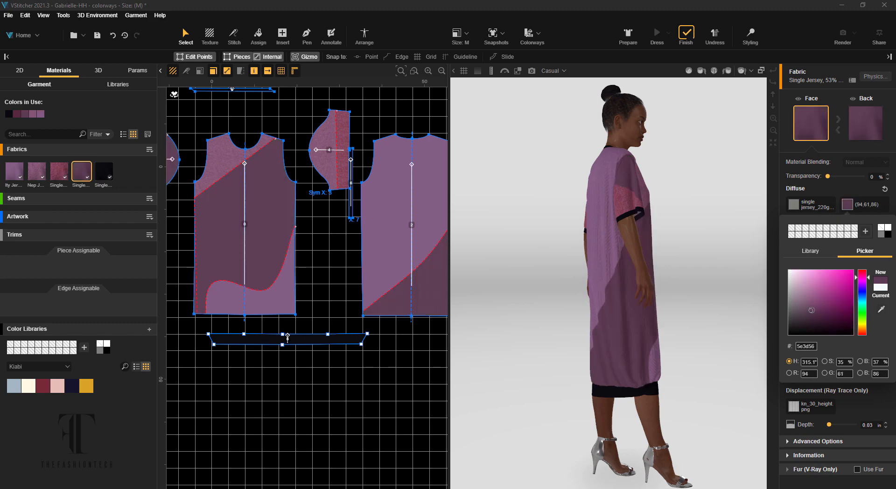
Recolour the Nep Jersey and other fabrics into white, violet and dark plum blocks.
click(820, 291)
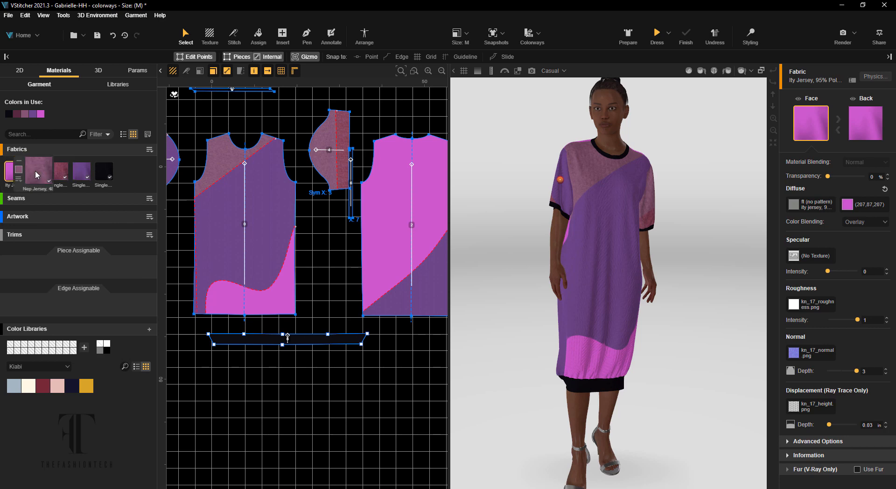
click(39, 165)
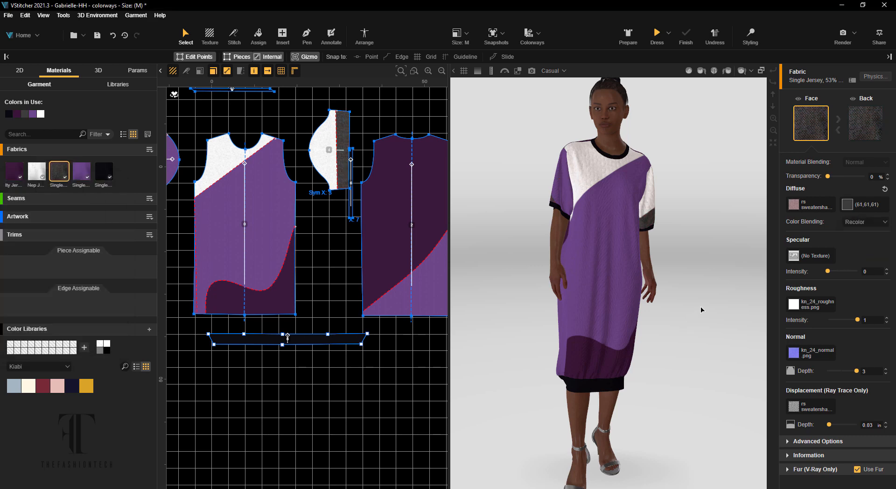
mouse_move(695, 239)
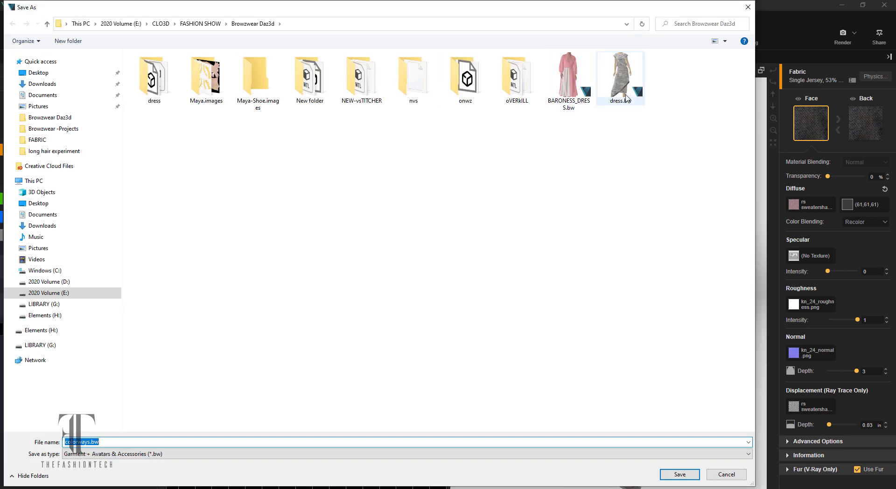
Name the project Sweater-test and save it.
text(Sweater)
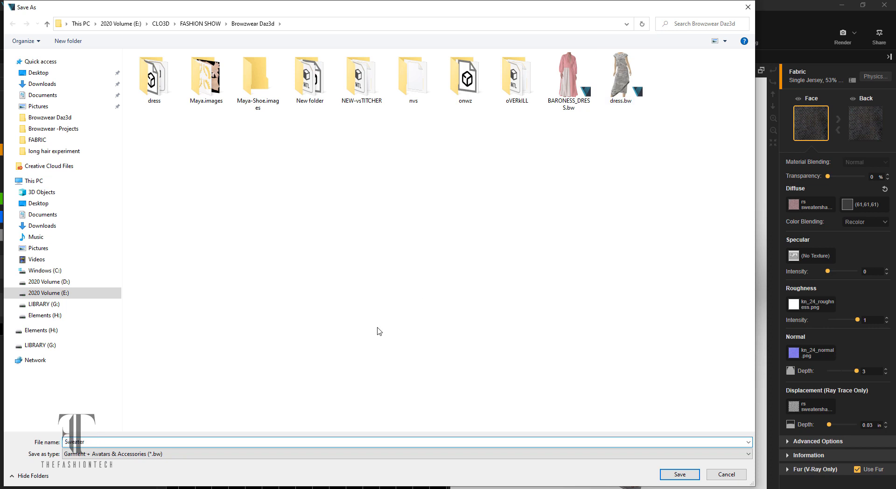
click(679, 474)
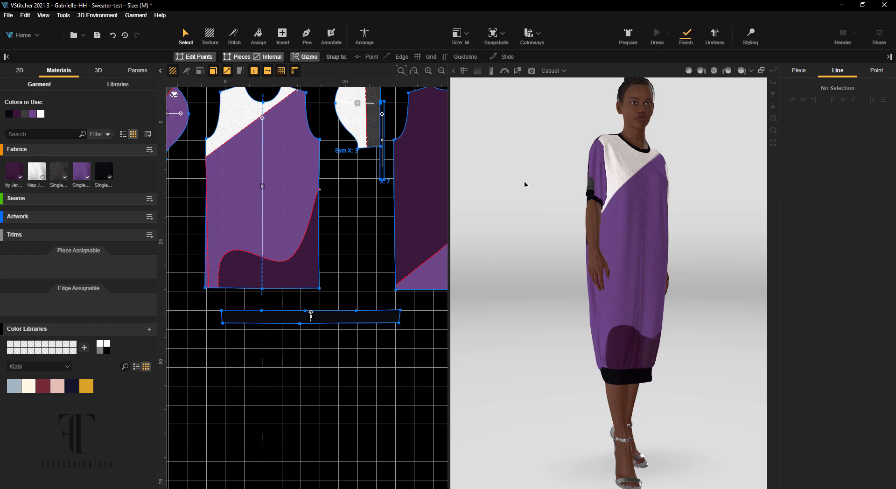
Apply 4% width and 4% length shrink to the black Single Jersey fabric.
click(204, 287)
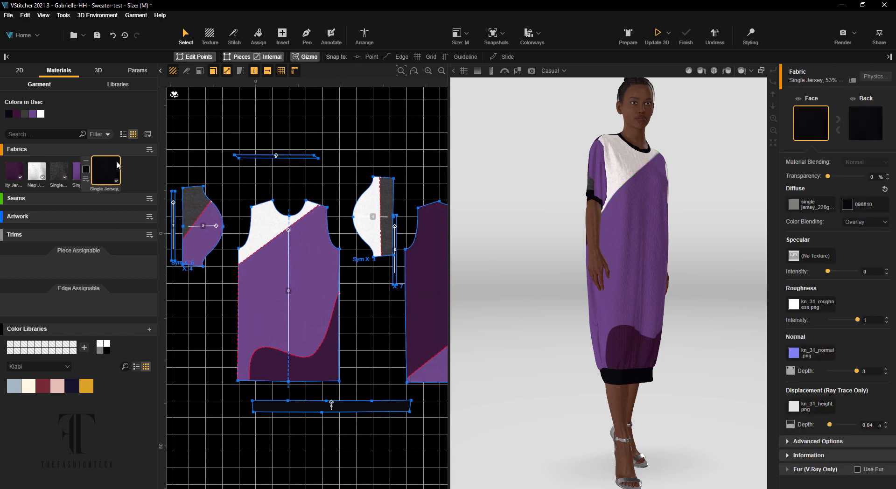
click(874, 76)
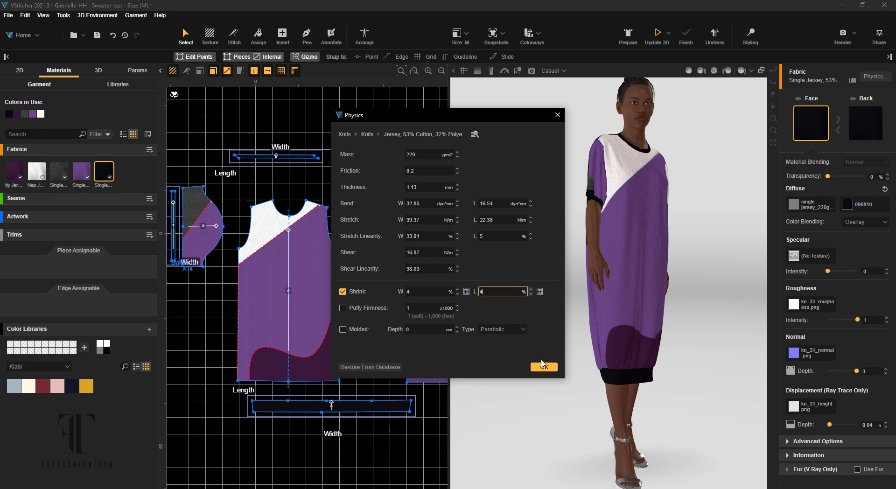
click(543, 367)
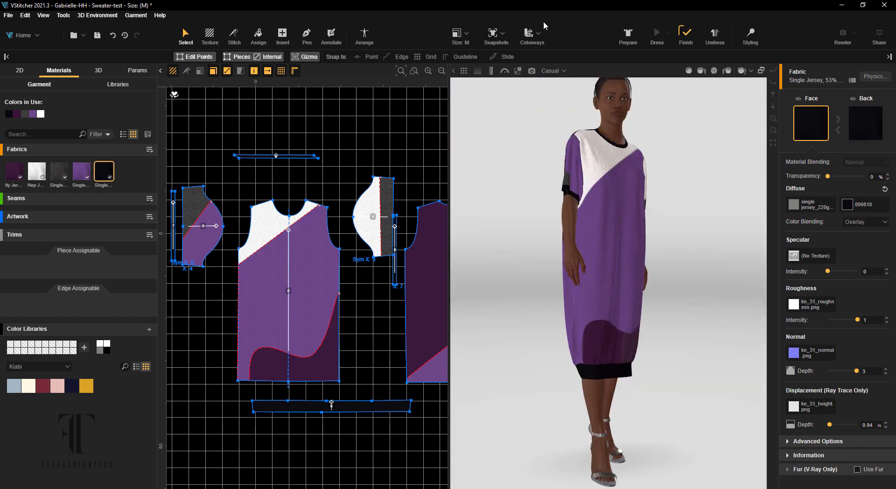
Clone the colorway and recolour the main jersey fabric blue with navy hem panels.
click(531, 35)
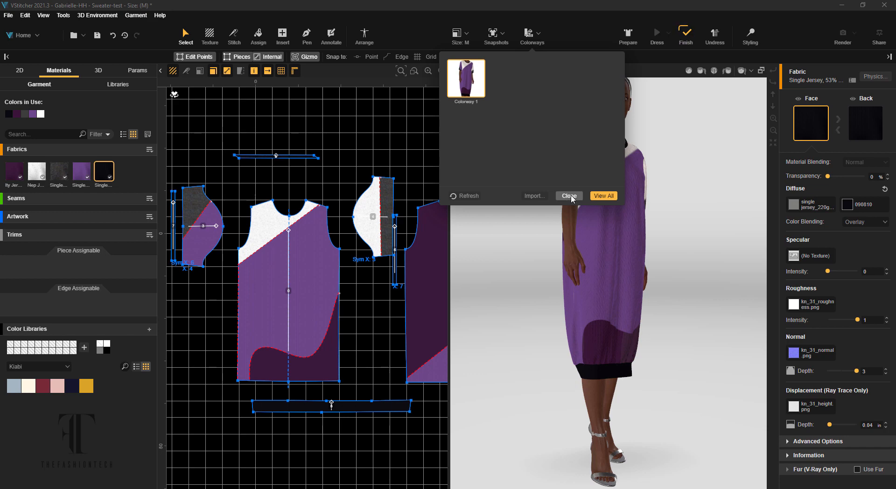
click(569, 195)
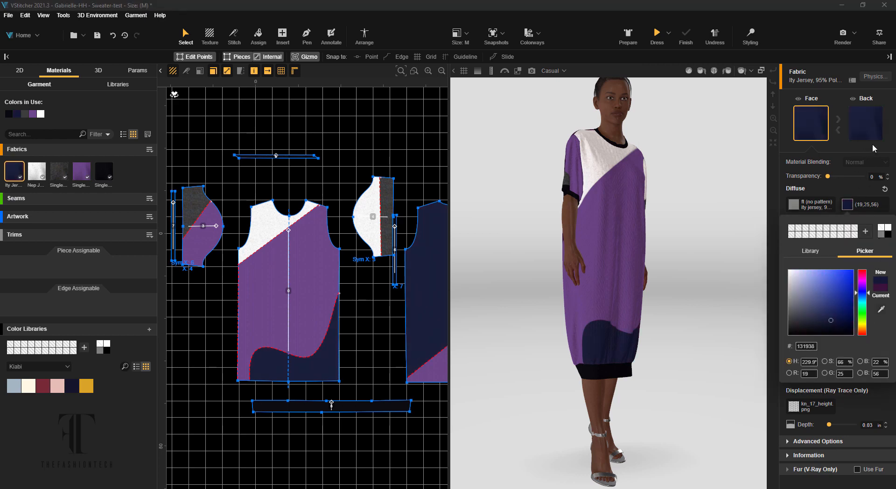
click(36, 171)
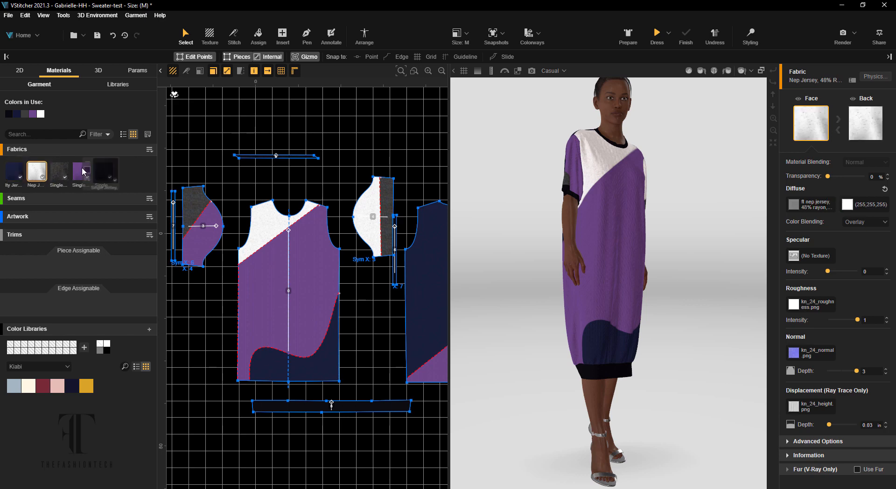
click(81, 171)
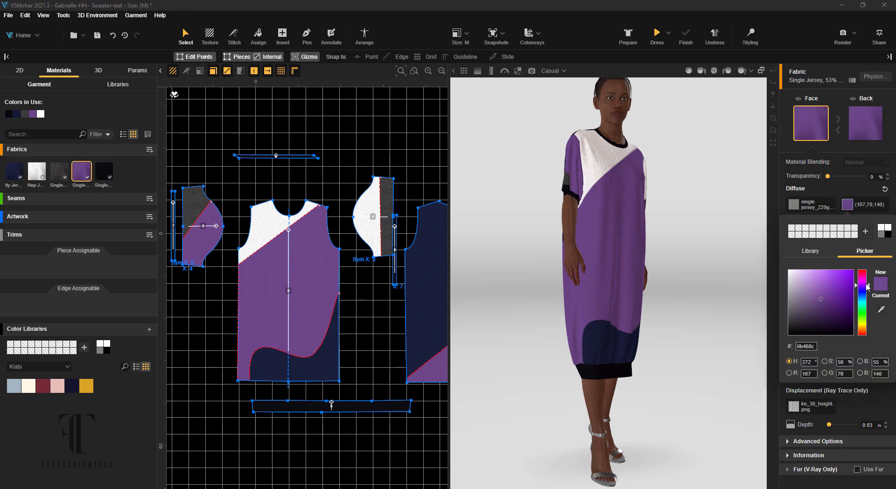
click(865, 296)
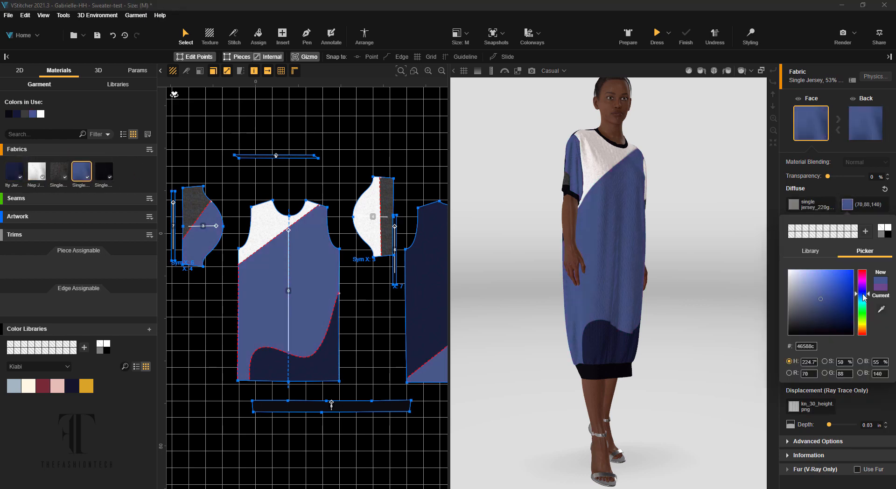
Clone another colorway and recolour the jersey fabrics in brown tones.
click(531, 35)
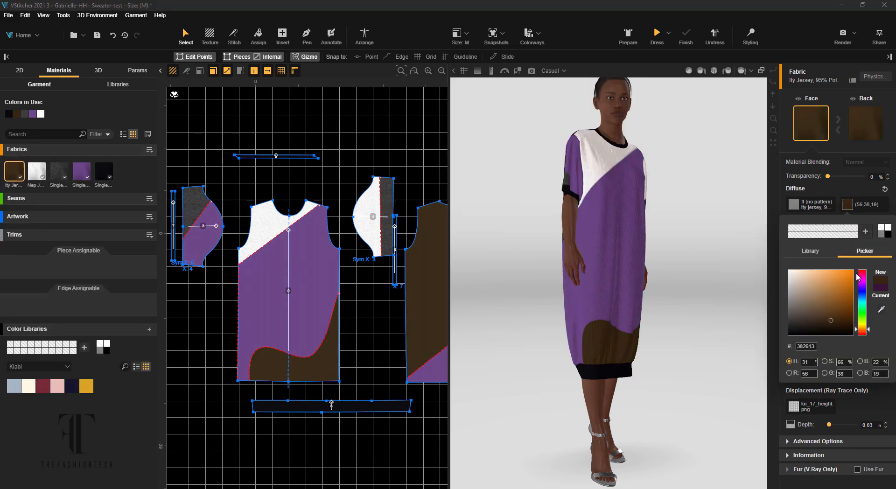
click(81, 171)
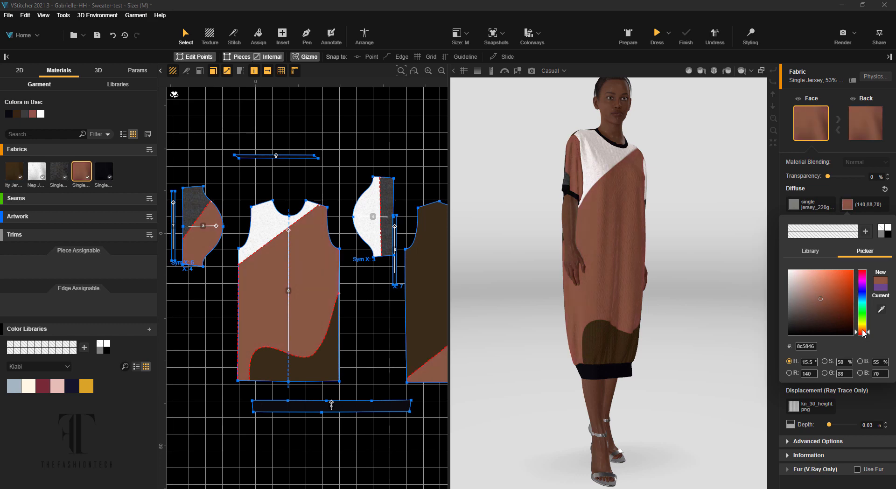
click(531, 36)
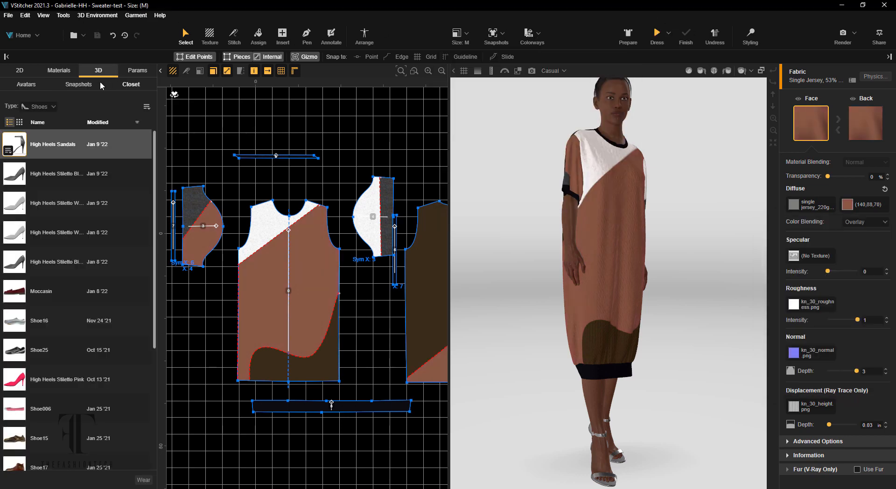
Save the brown-toned dress as a new snapshot named 'Finished'.
click(78, 84)
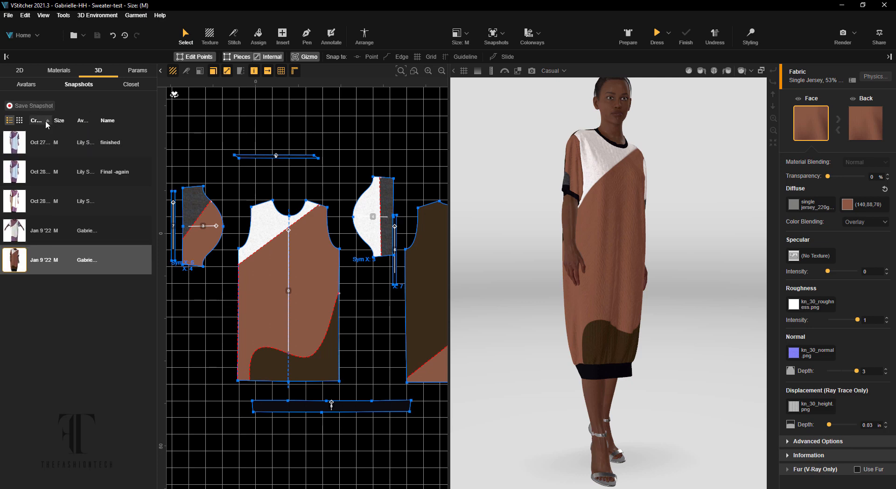
click(33, 106)
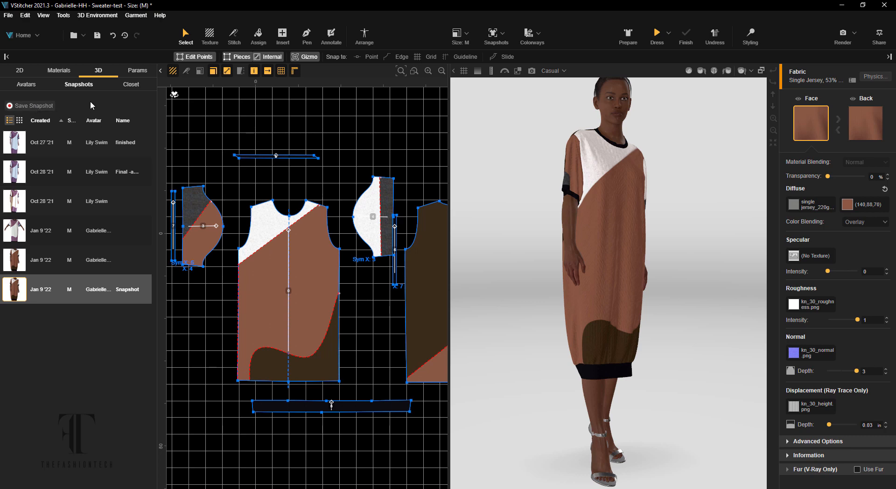
mouse_move(133, 56)
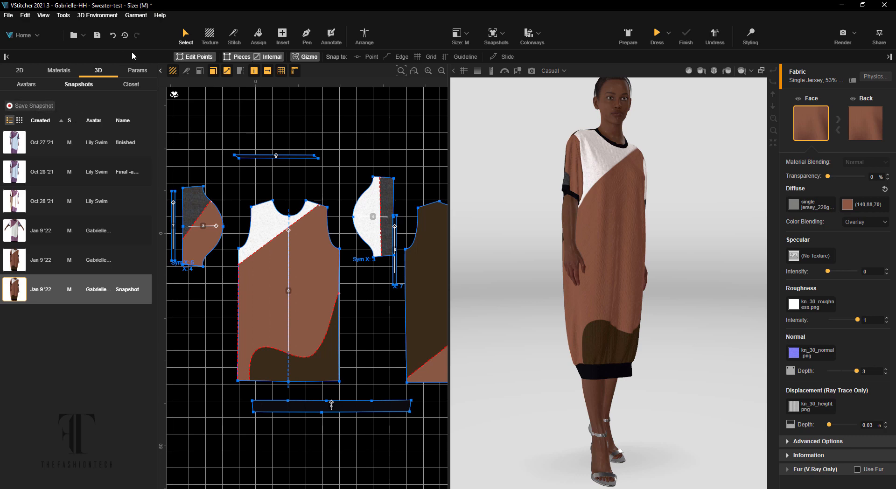
mouse_move(111, 100)
text(Finis)
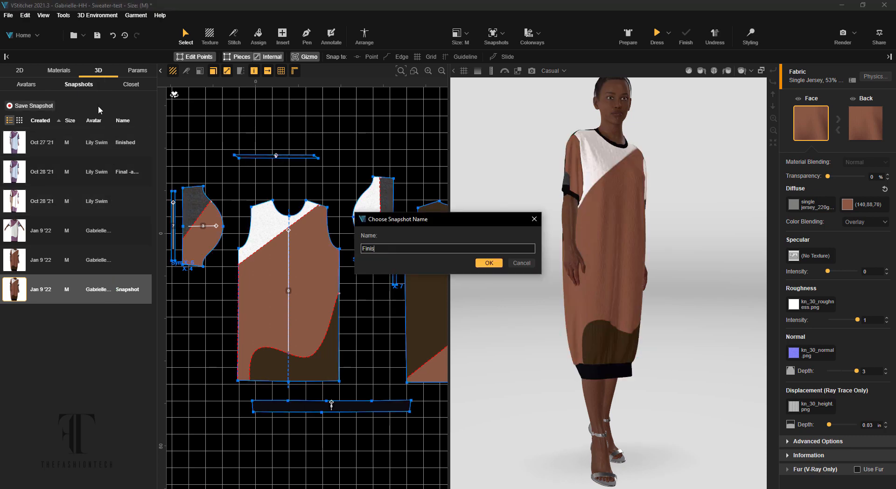
click(488, 263)
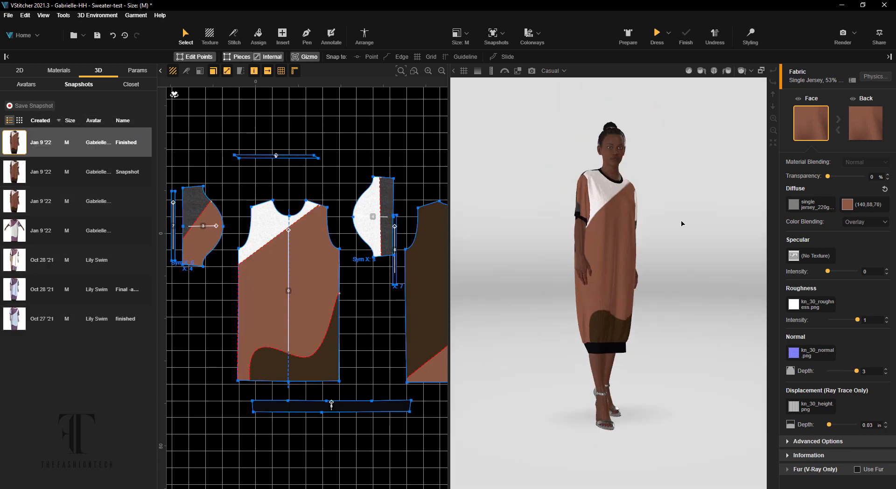
click(550, 71)
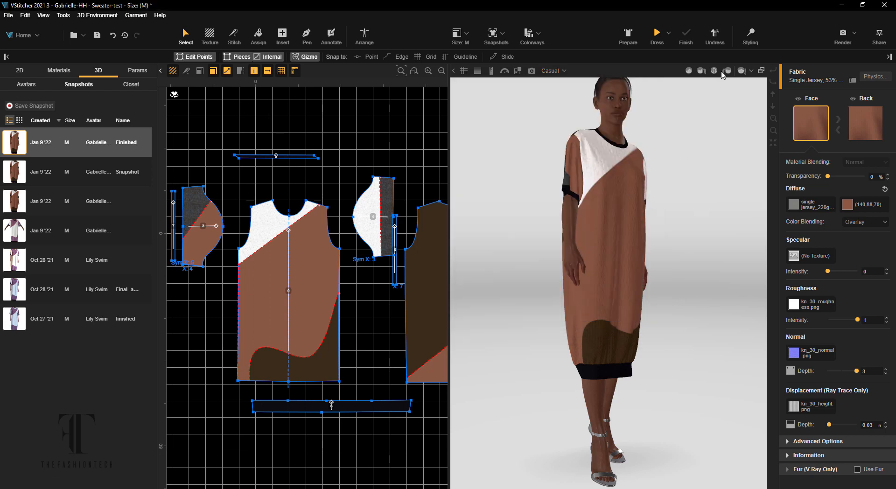
Apply the studio_small_08_2k HDRI lighting and rotate its environment image.
click(843, 33)
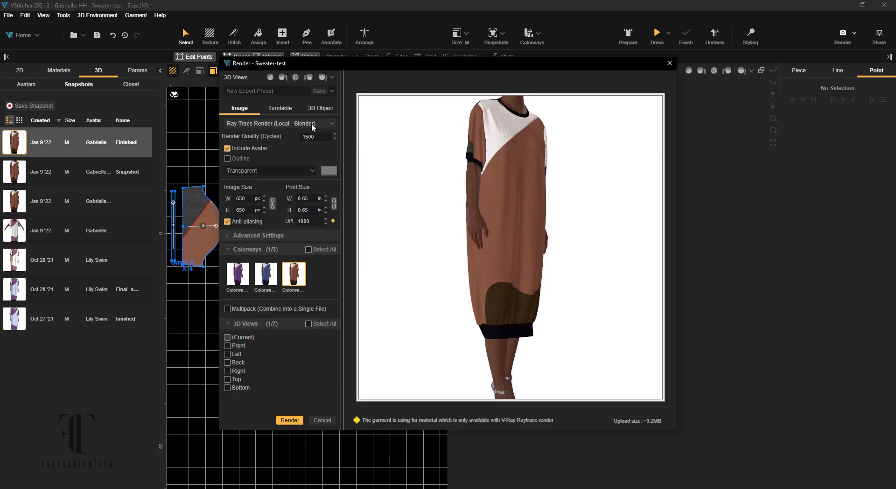
click(314, 137)
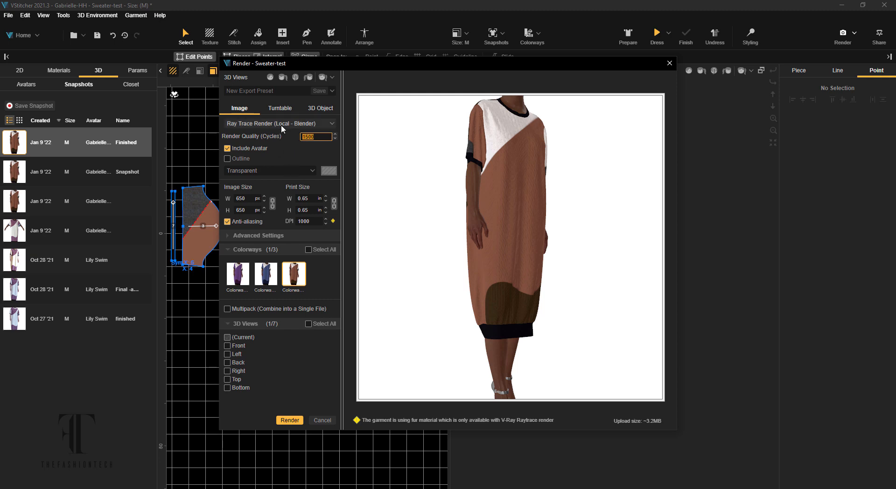
click(269, 171)
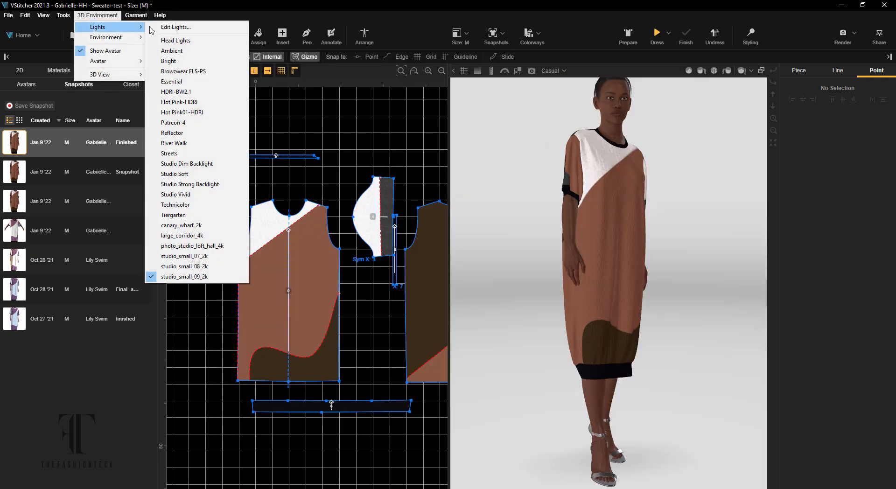
click(175, 27)
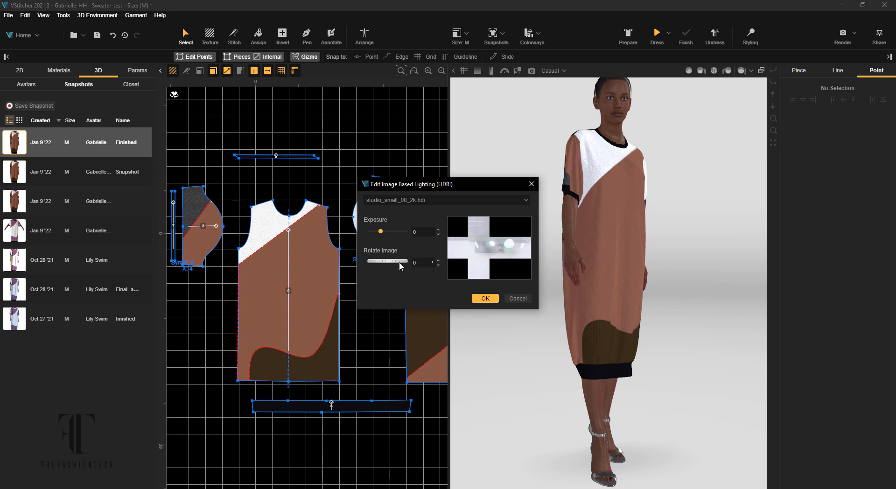
drag(400, 262, 365, 262)
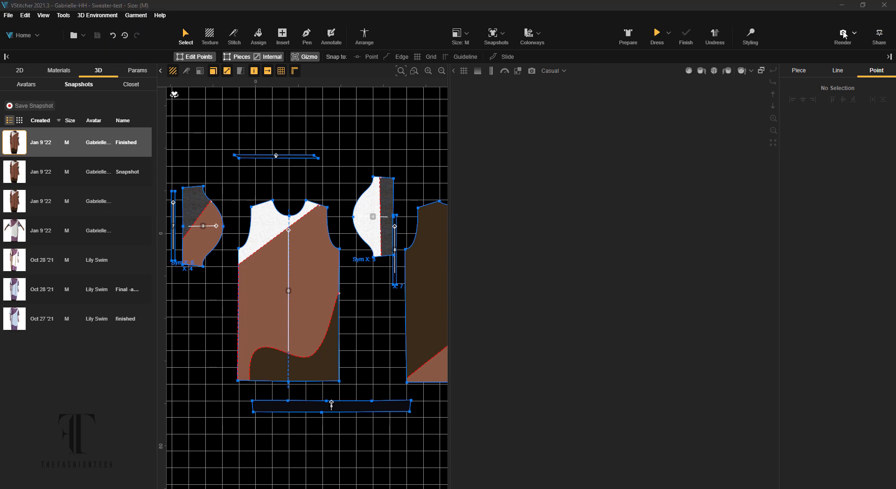
Select all colorways for rendering and make the purple Colorway 1 active.
click(842, 33)
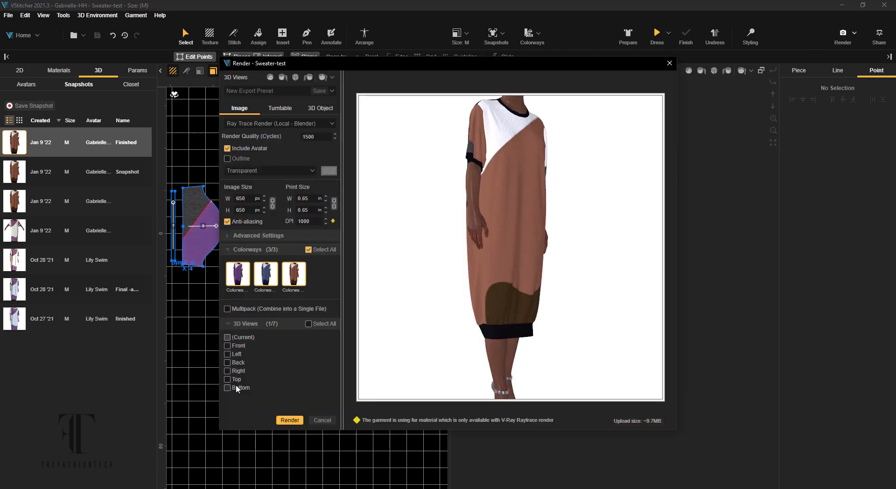
click(227, 309)
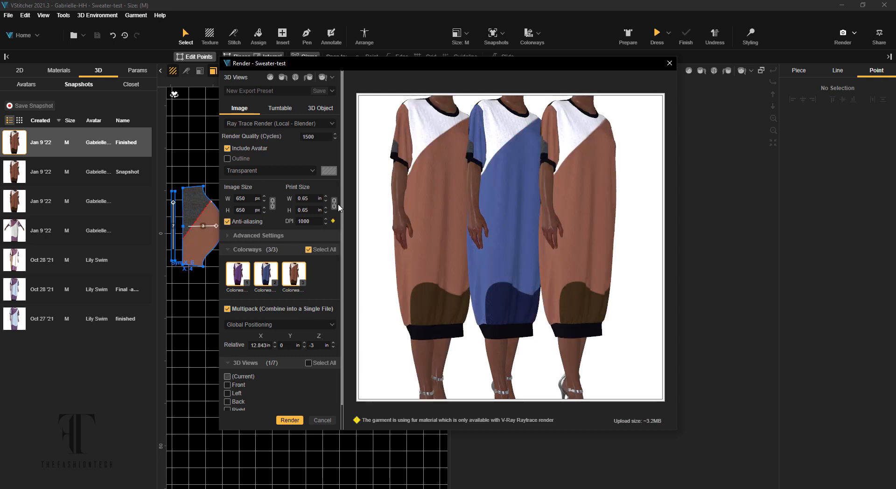
mouse_move(491, 224)
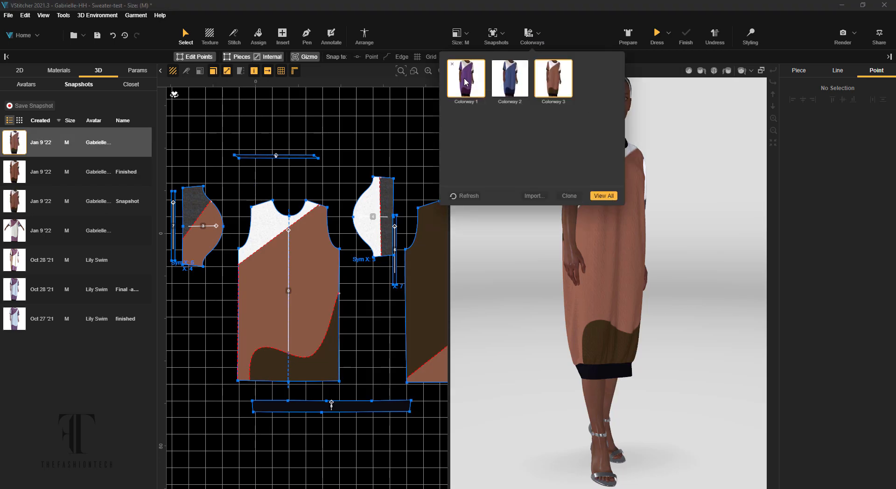
click(465, 78)
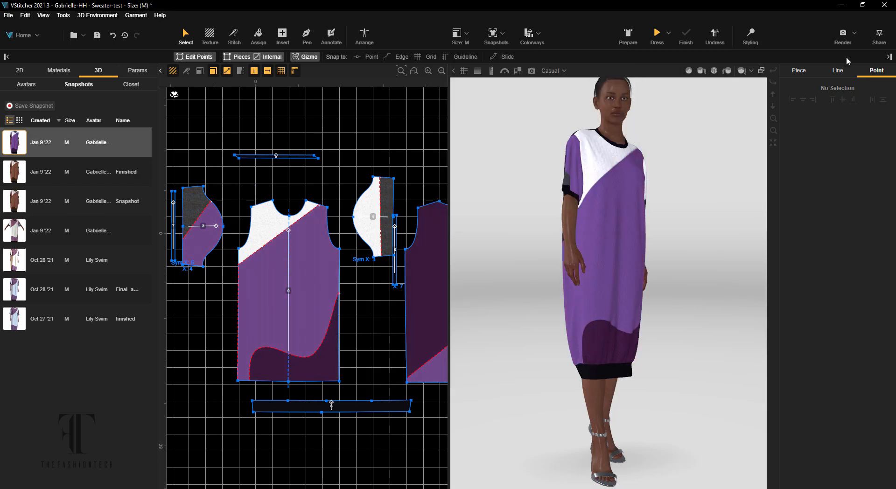
Ray-trace render all three colorways as one 1000 px multipack image.
click(842, 32)
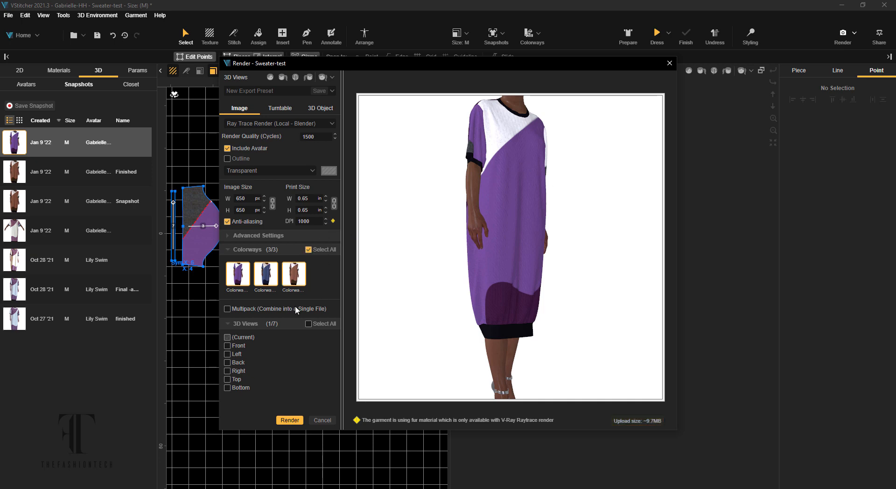
click(227, 309)
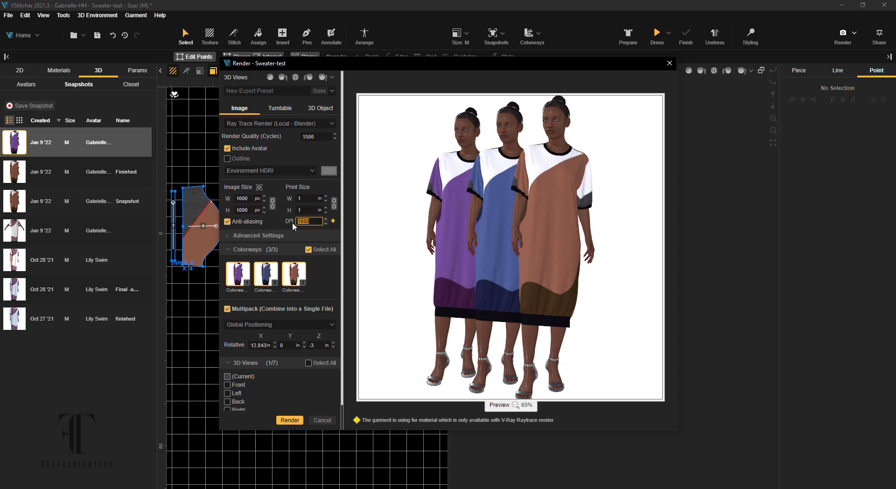
mouse_move(319, 279)
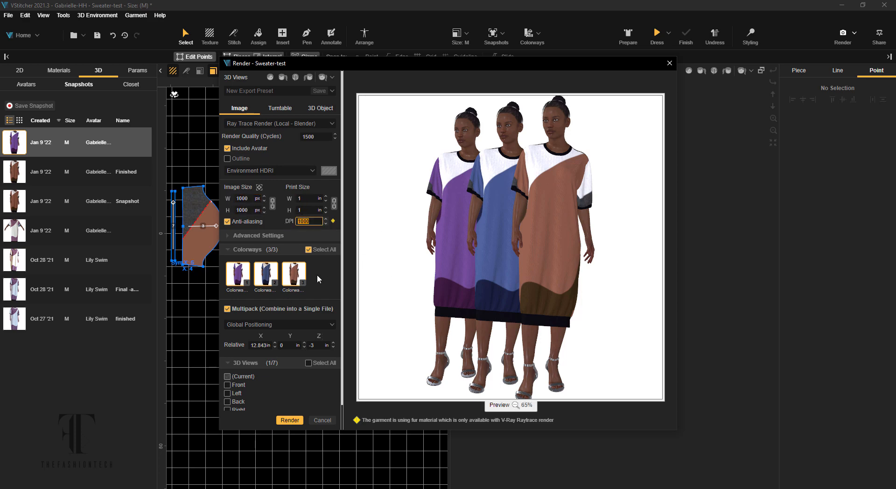
click(289, 420)
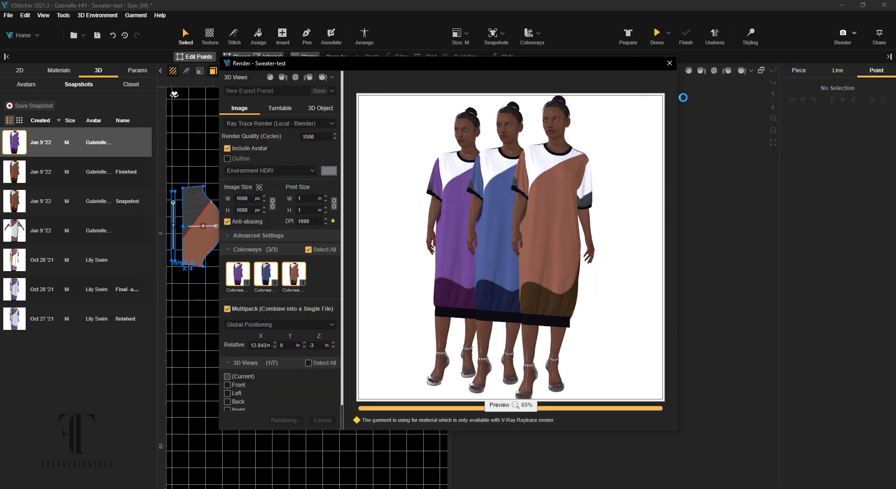
click(669, 63)
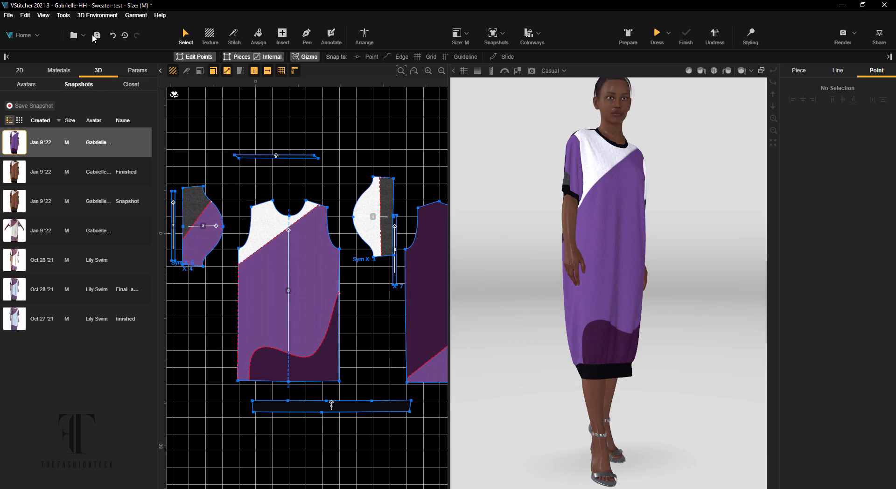